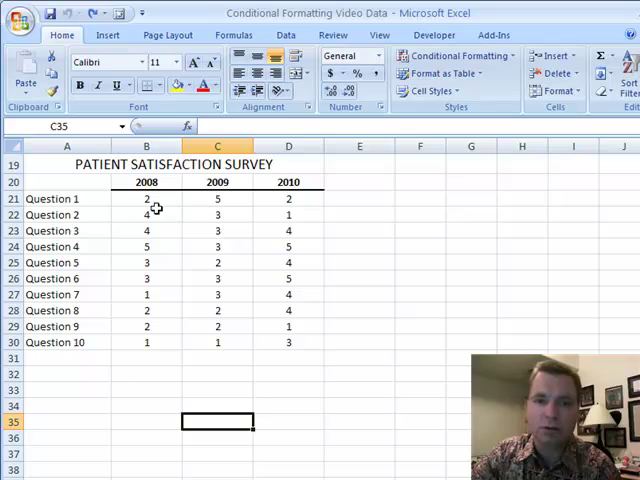
- Select the 2008–2010 survey scores B21:D30 and show the Icon Sets gallery
{"action": "left_click_drag", "start_coordinate": [148, 198], "coordinate": [288, 326]}
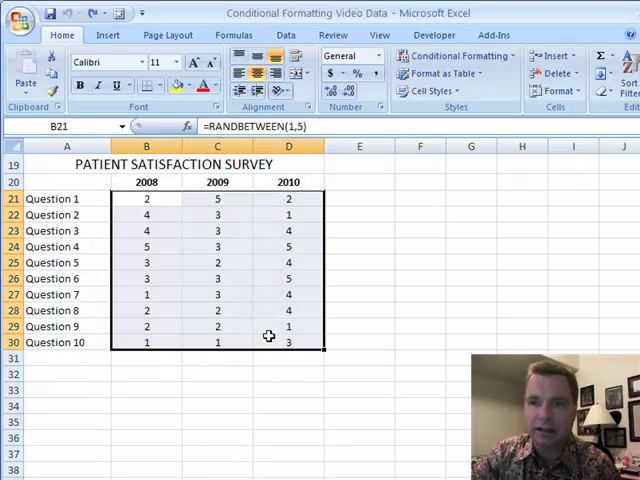
{"action": "left_click", "coordinate": [460, 56]}
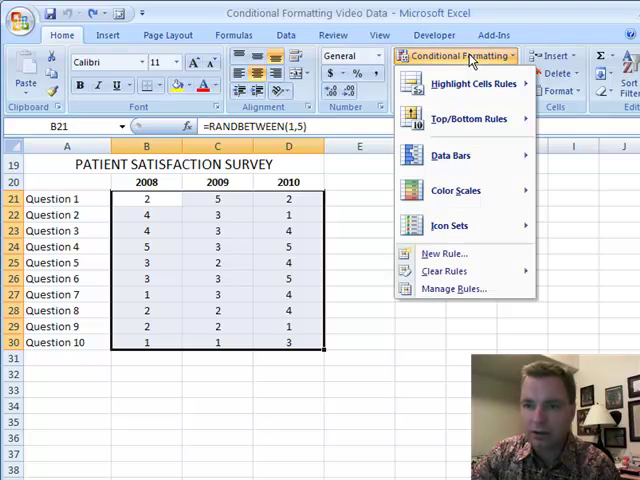
{"action": "left_click", "coordinate": [450, 224]}
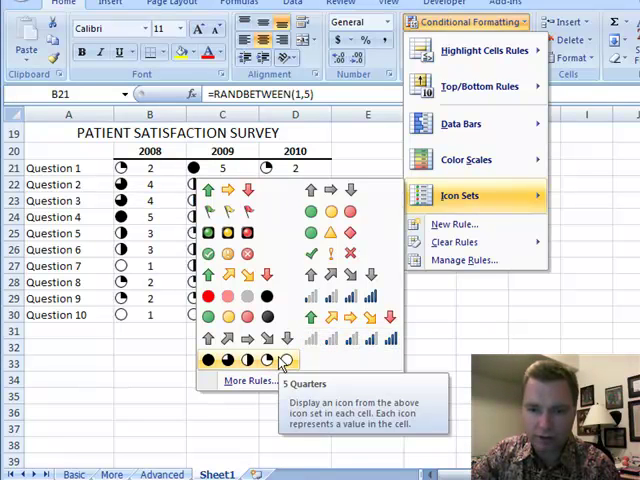
- Apply the 5 Quarters icon set to the selected survey scores
{"action": "left_click", "coordinate": [280, 360]}
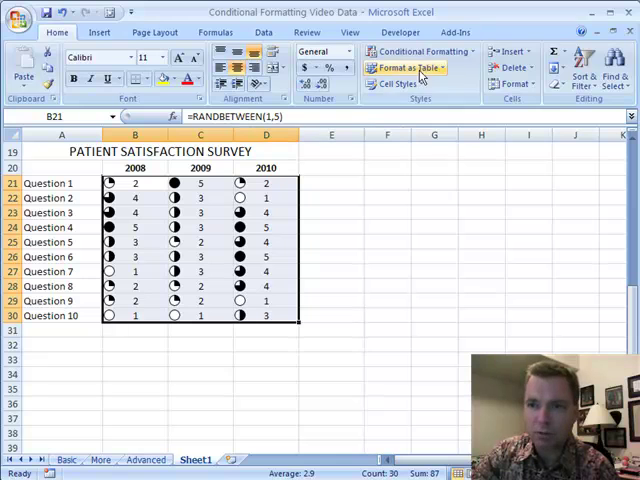
- Edit the icon set rule to Show Icon Only so the numbers are hidden
{"action": "left_click", "coordinate": [420, 52]}
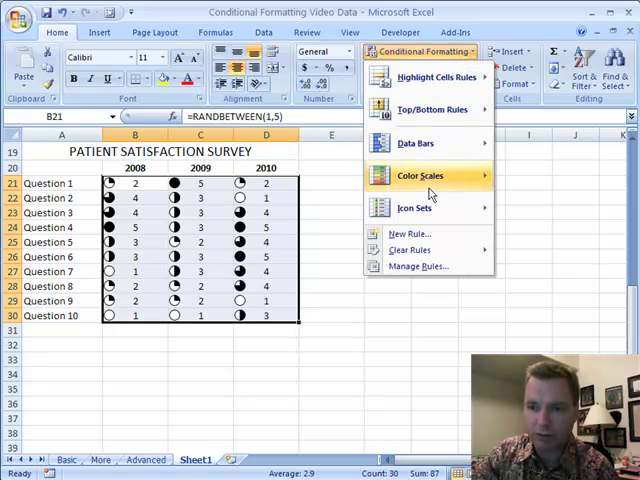
{"action": "left_click", "coordinate": [416, 266]}
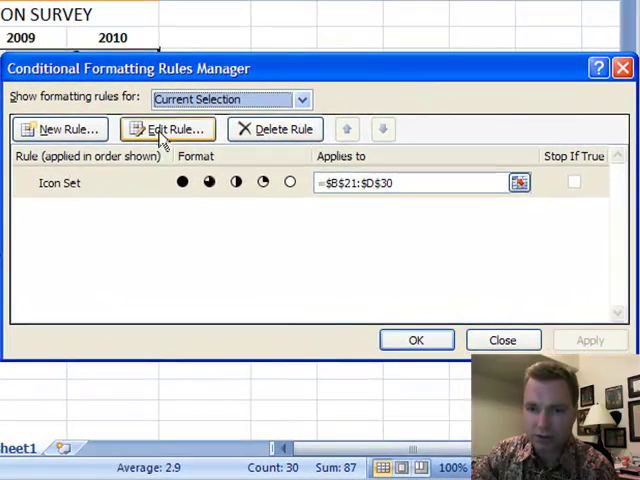
{"action": "left_click", "coordinate": [168, 128]}
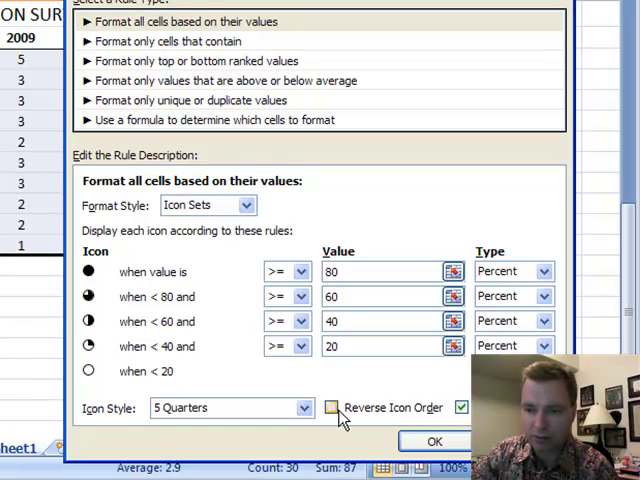
{"action": "left_click", "coordinate": [434, 440]}
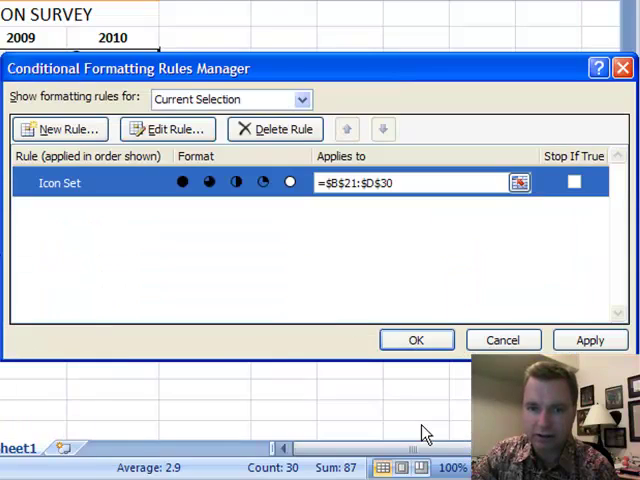
{"action": "left_click", "coordinate": [416, 340]}
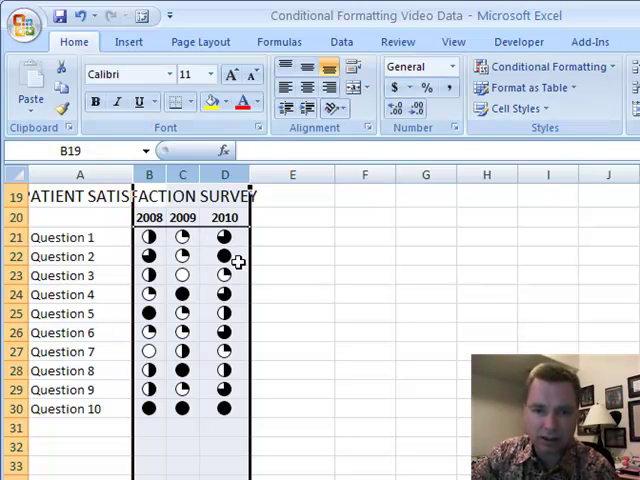
{"action": "mouse_move", "coordinate": [258, 416]}
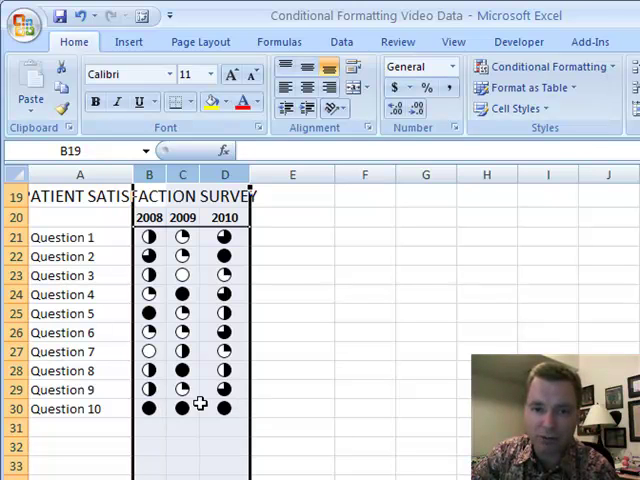
- Reselect the survey score cells after narrowing columns B:D
{"action": "left_click", "coordinate": [224, 408]}
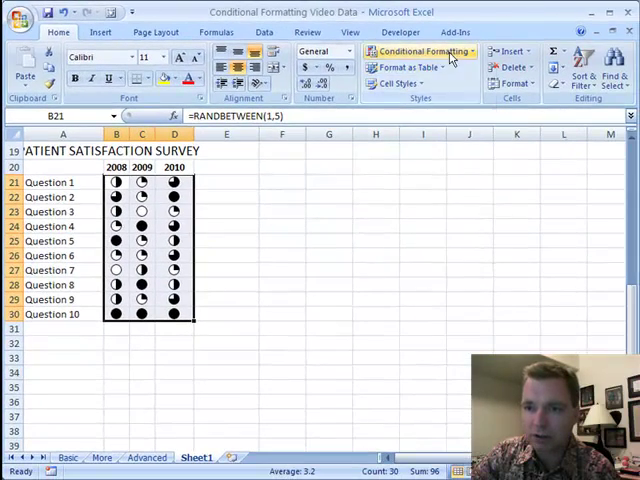
- Edit the icon set rule and choose Formula as a threshold type
{"action": "left_click", "coordinate": [418, 52]}
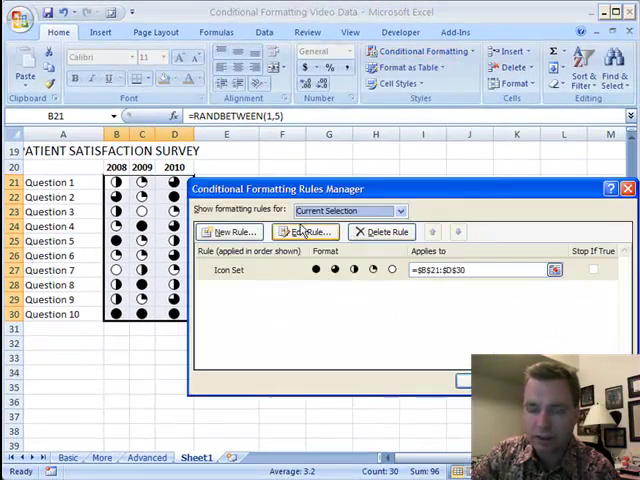
{"action": "mouse_move", "coordinate": [304, 232]}
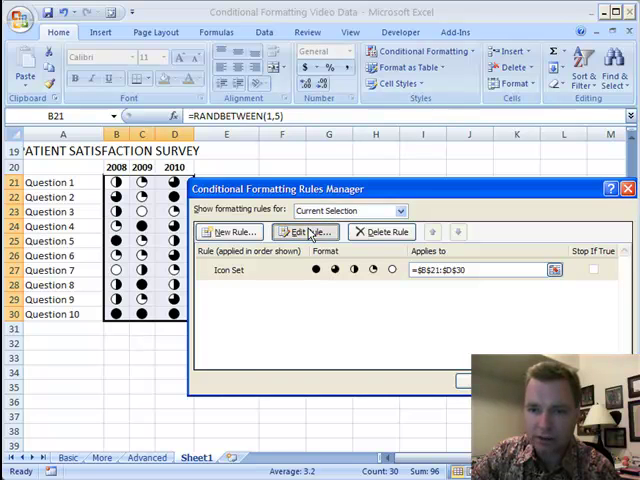
{"action": "left_click", "coordinate": [304, 232]}
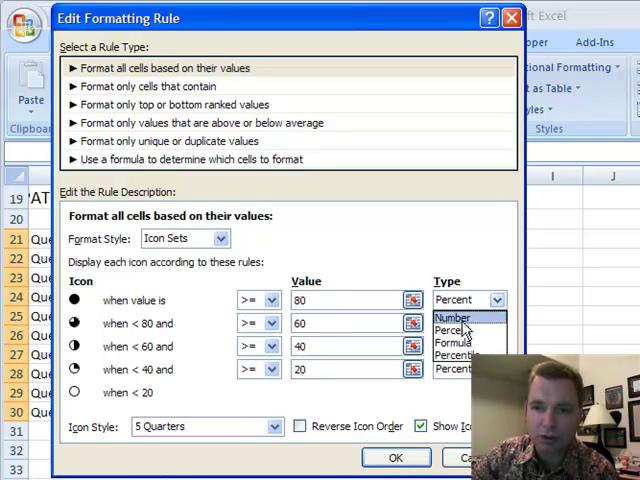
{"action": "mouse_move", "coordinate": [452, 344]}
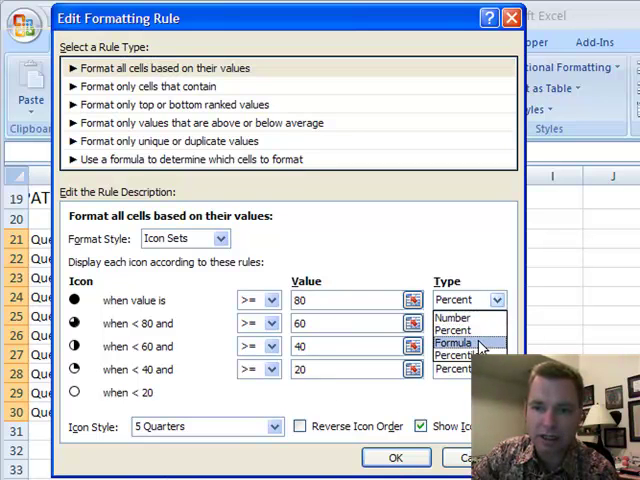
{"action": "left_click", "coordinate": [452, 300]}
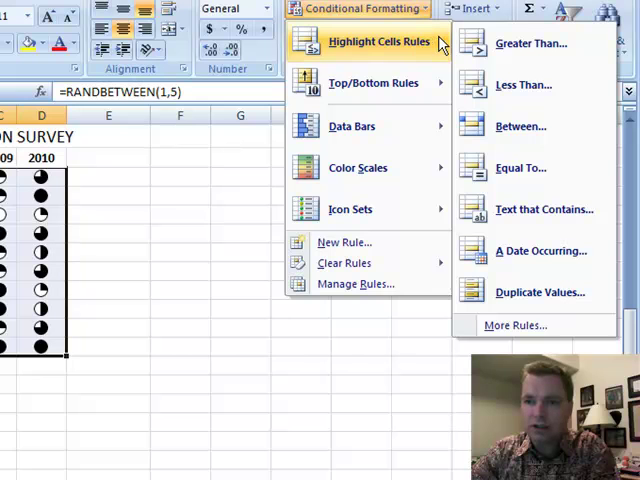
{"action": "mouse_move", "coordinate": [352, 126]}
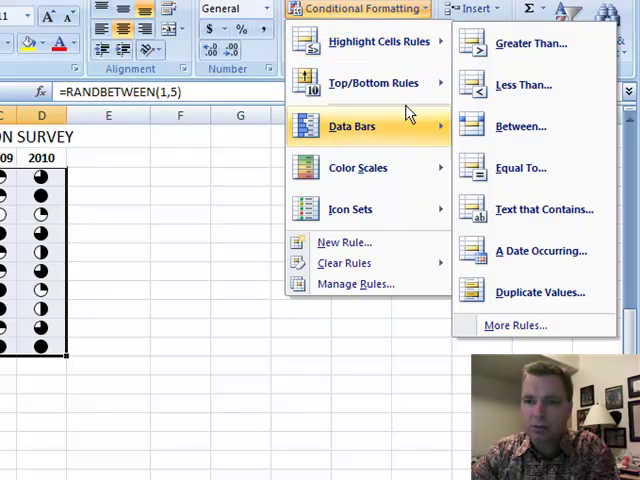
{"action": "mouse_move", "coordinate": [372, 82]}
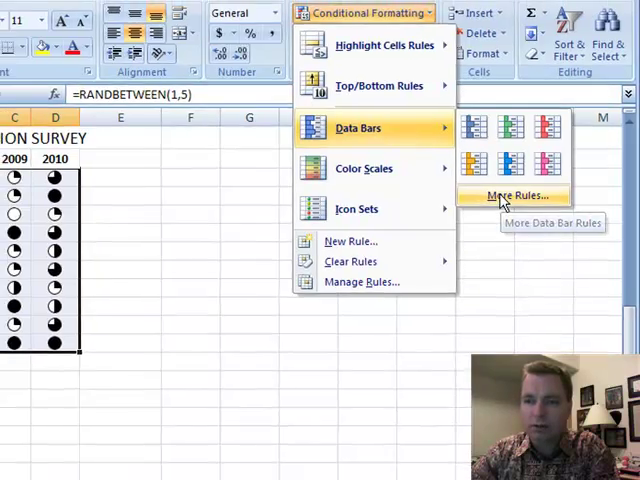
- Start a new Data Bars rule via More Rules in the New Formatting Rule dialog
{"action": "left_click", "coordinate": [512, 196]}
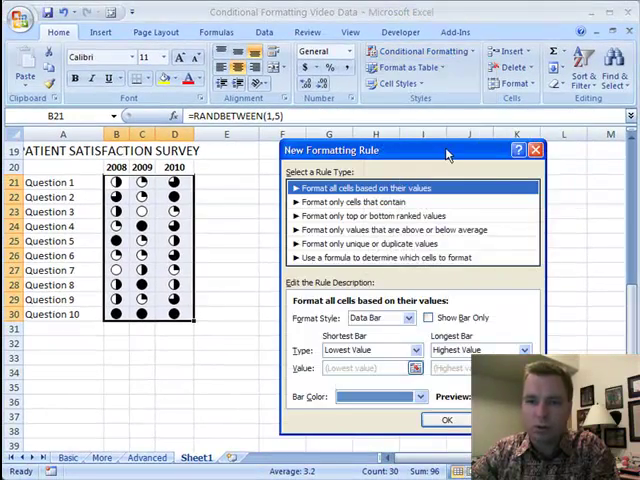